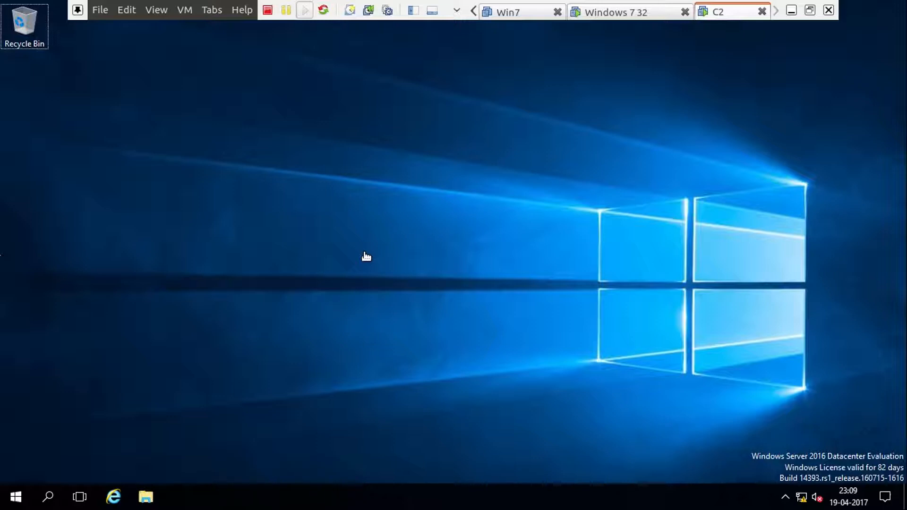
mouse_move(402, 276)
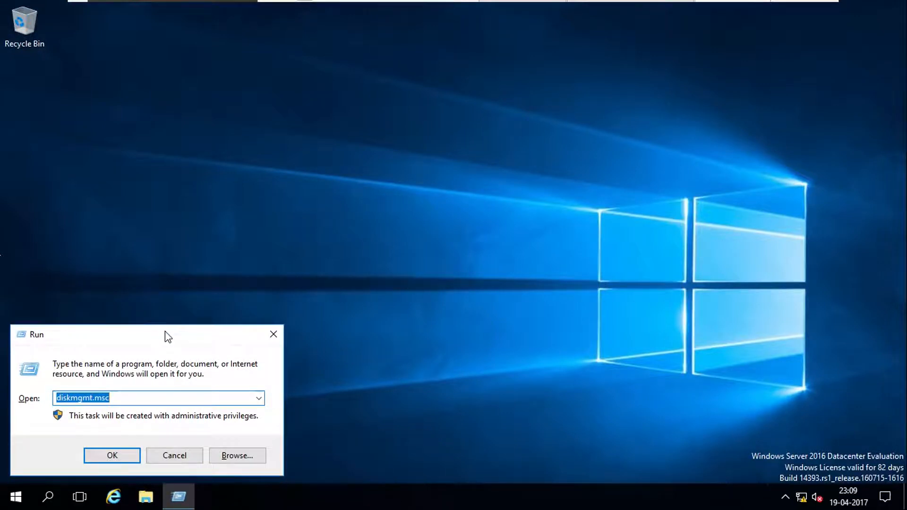
Launch Disk Management to start a new simple volume on the 1 GB unallocated space
click(112, 456)
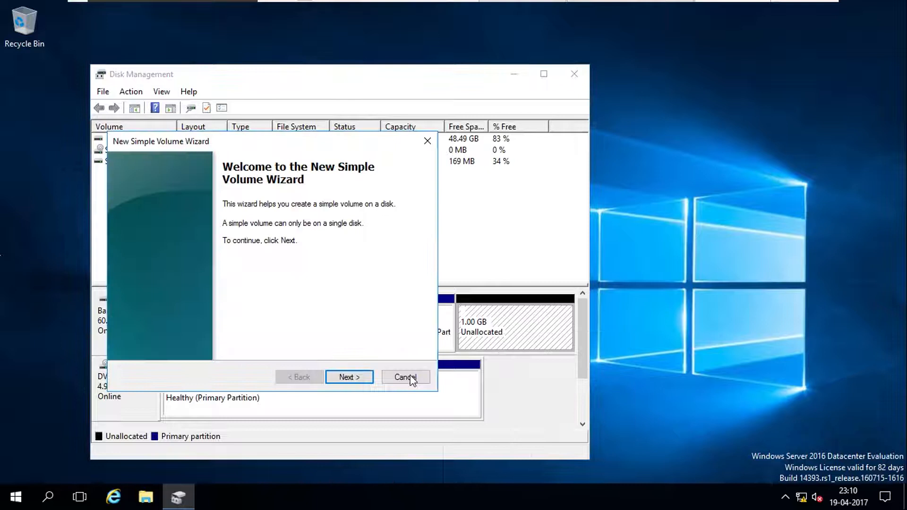
Complete the wizard with a 1023 MB volume, drive letter E and NTFS quick format
click(350, 377)
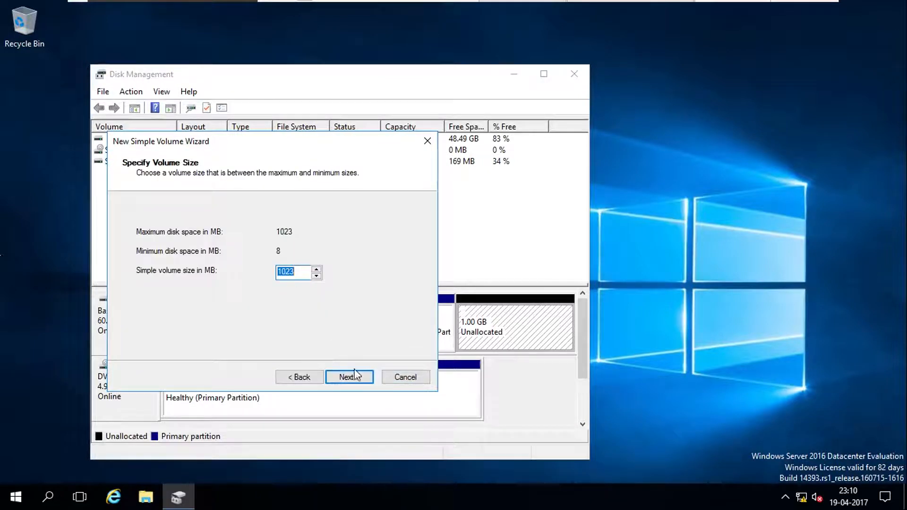
click(349, 377)
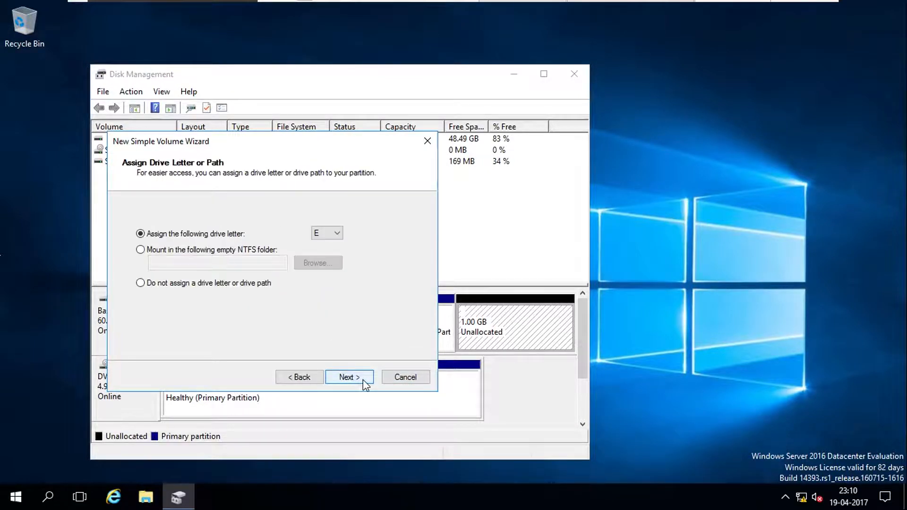
click(350, 377)
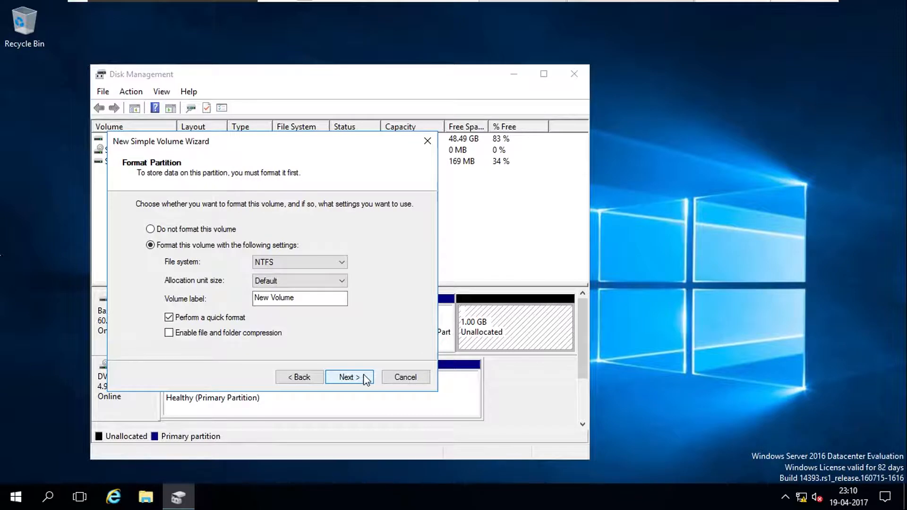
click(350, 377)
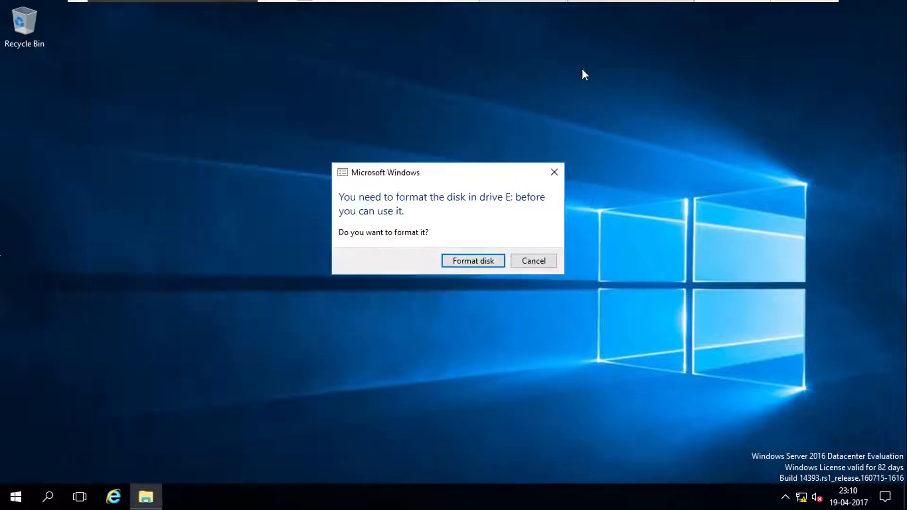
Format the new E: drive and dismiss the finished format prompts
click(472, 260)
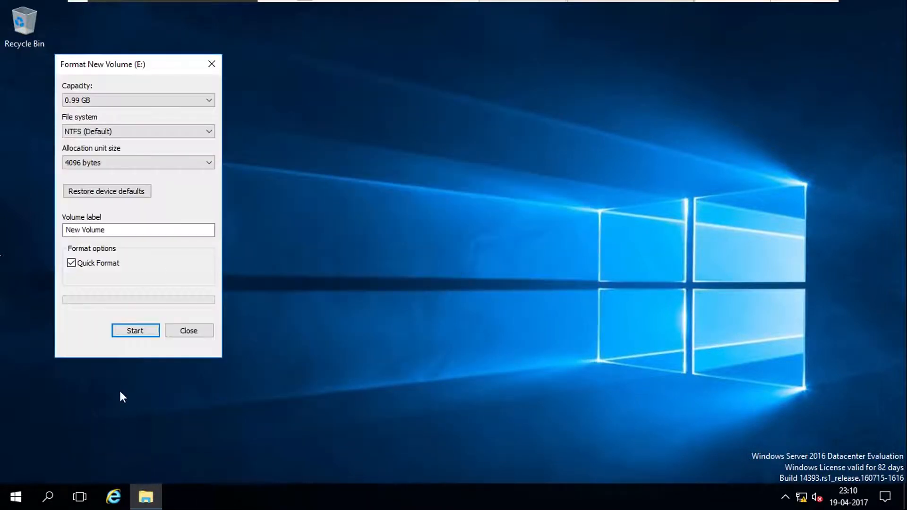
click(135, 331)
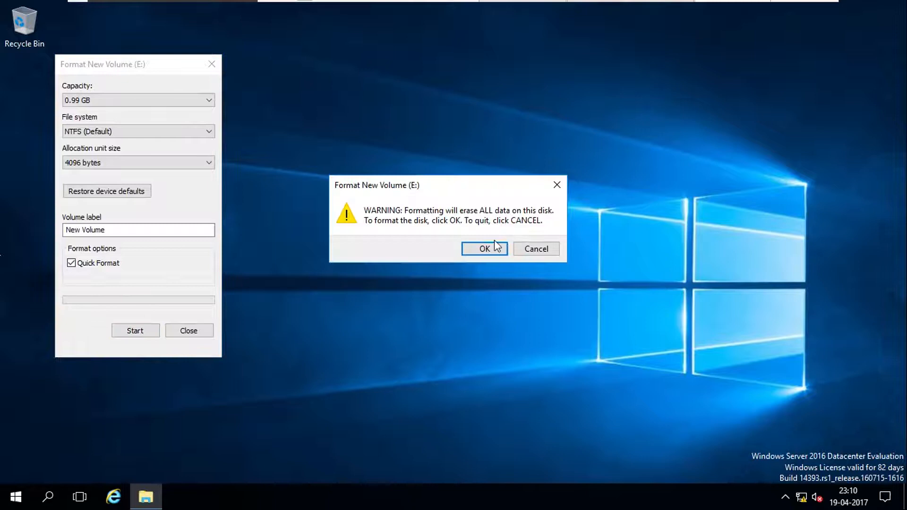
click(484, 249)
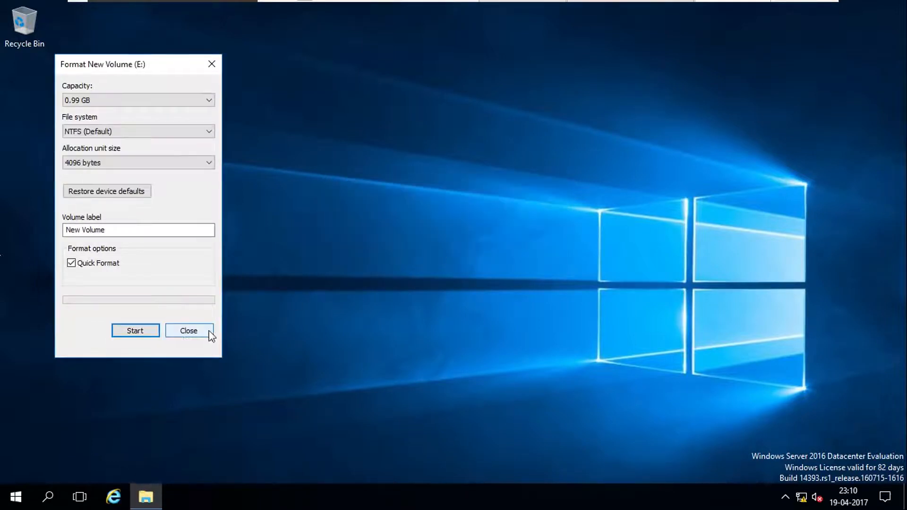
click(188, 331)
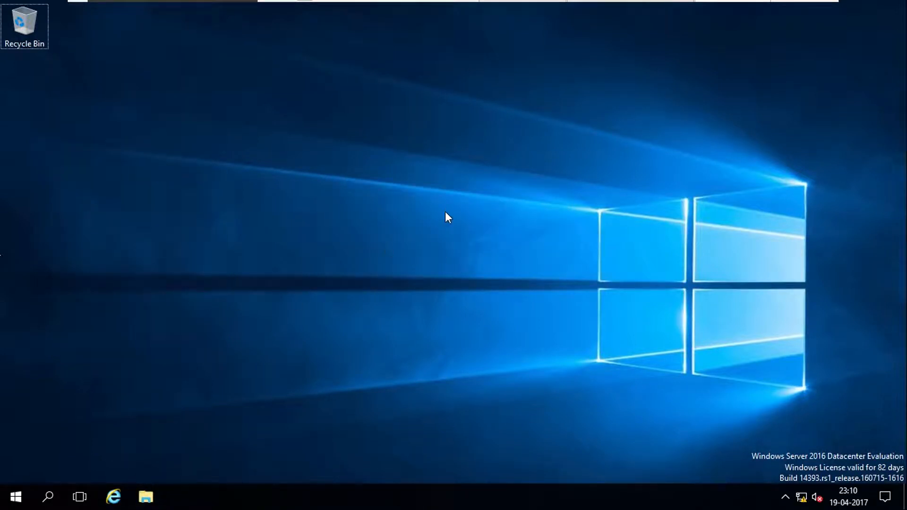
Browse to This PC and open the New Volume (E:) drive
click(145, 497)
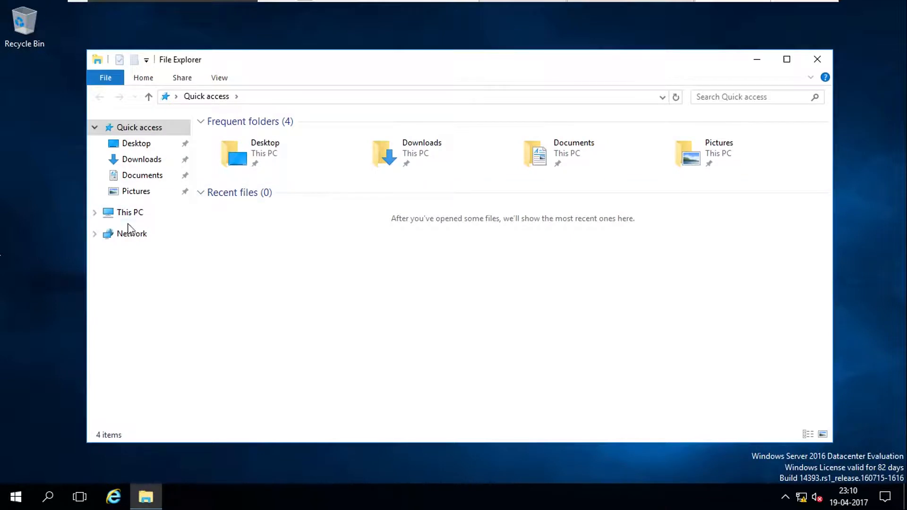
click(129, 212)
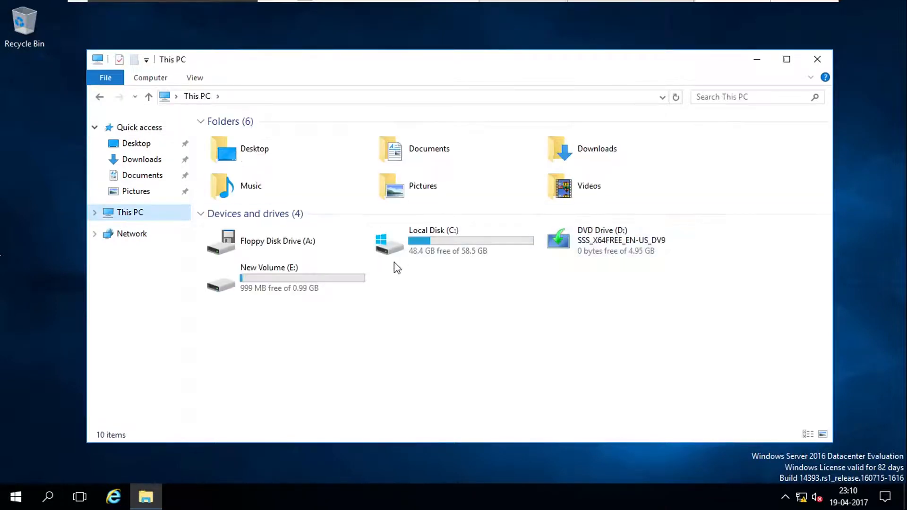
double_click(268, 276)
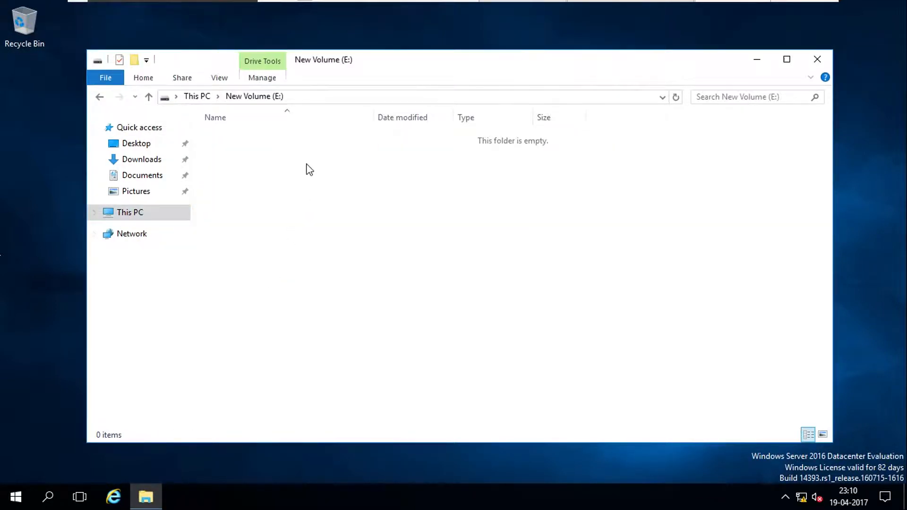
Create the Books and Softwares folders on drive E: and close Explorer
right_click(309, 169)
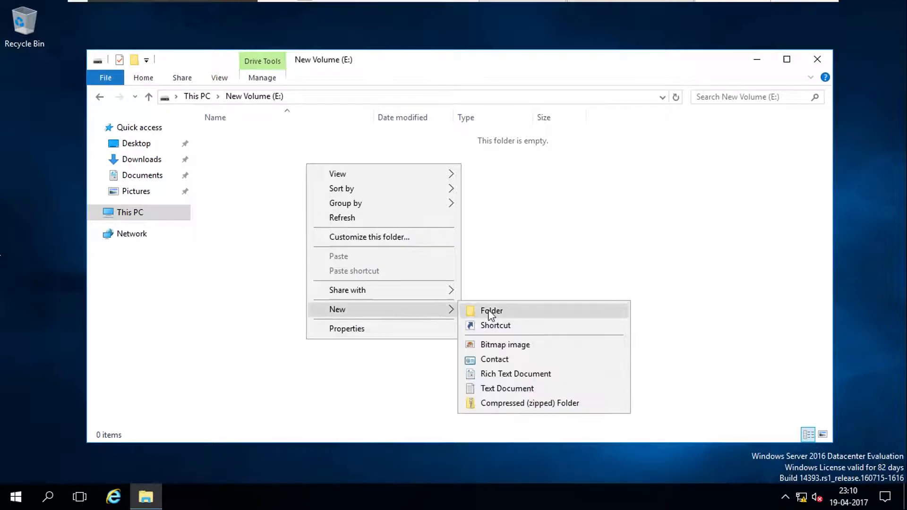
click(491, 311)
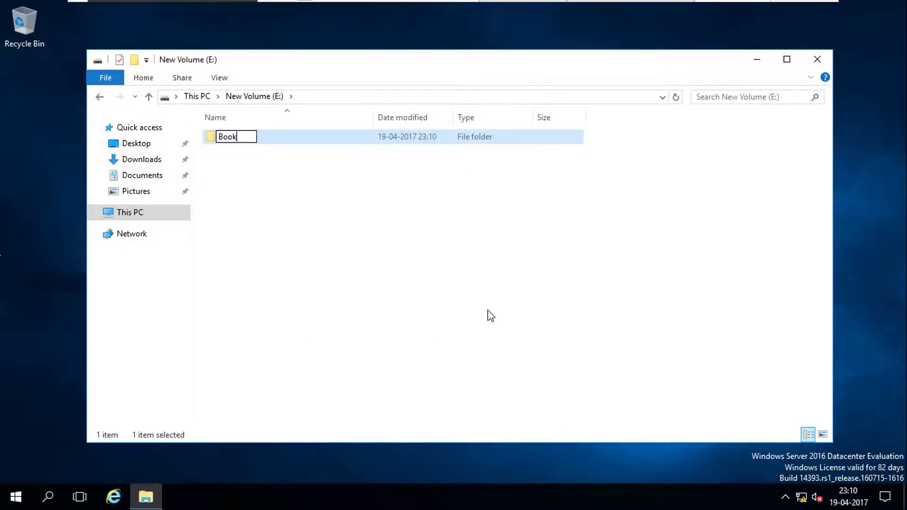
right_click(272, 252)
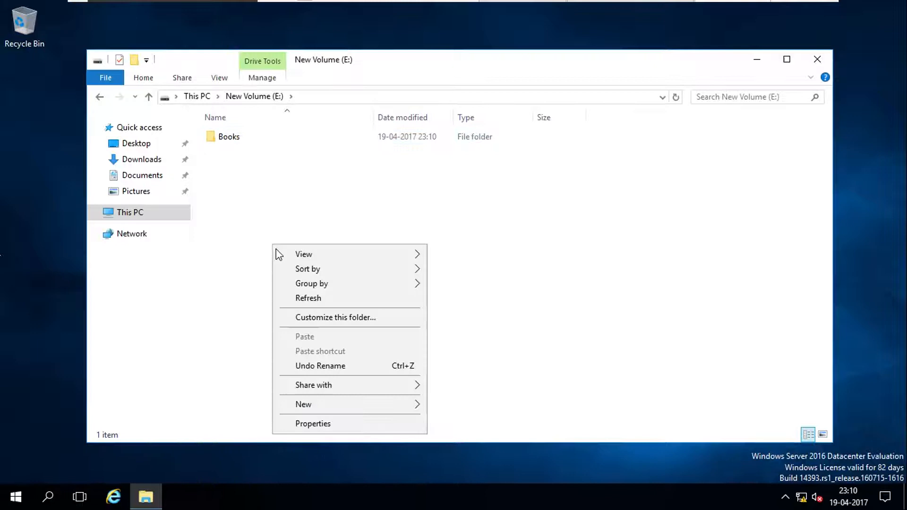
click(303, 404)
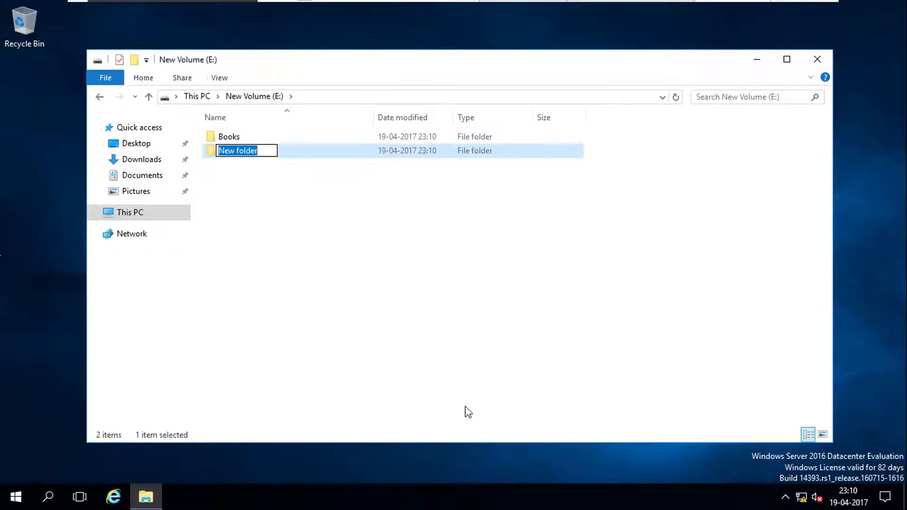
text(Softwares)
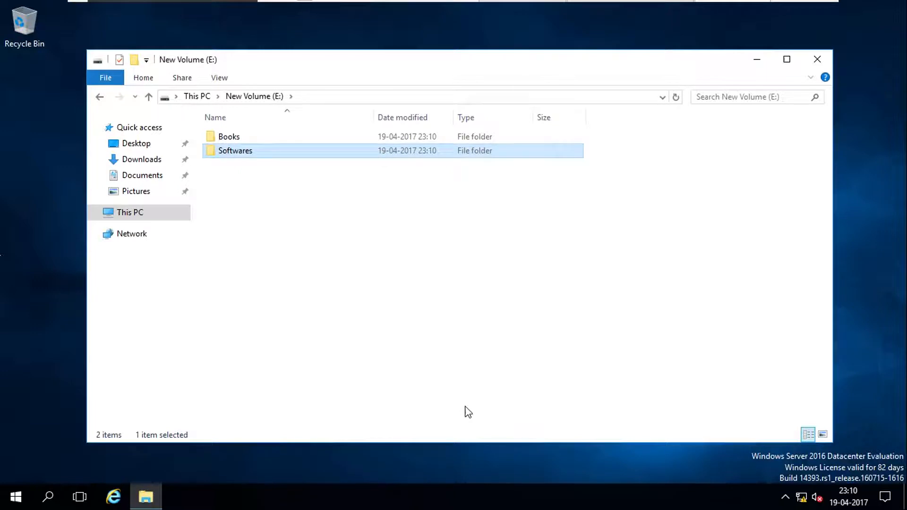
mouse_move(817, 59)
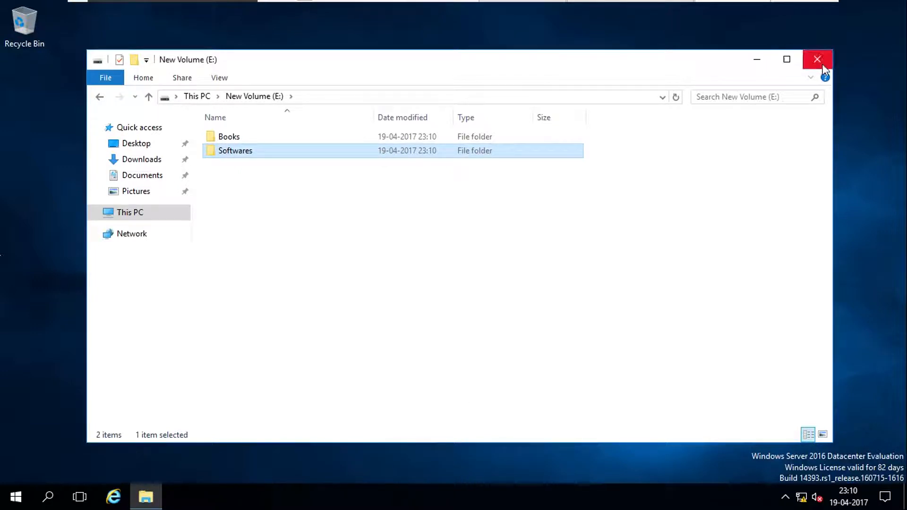
click(818, 58)
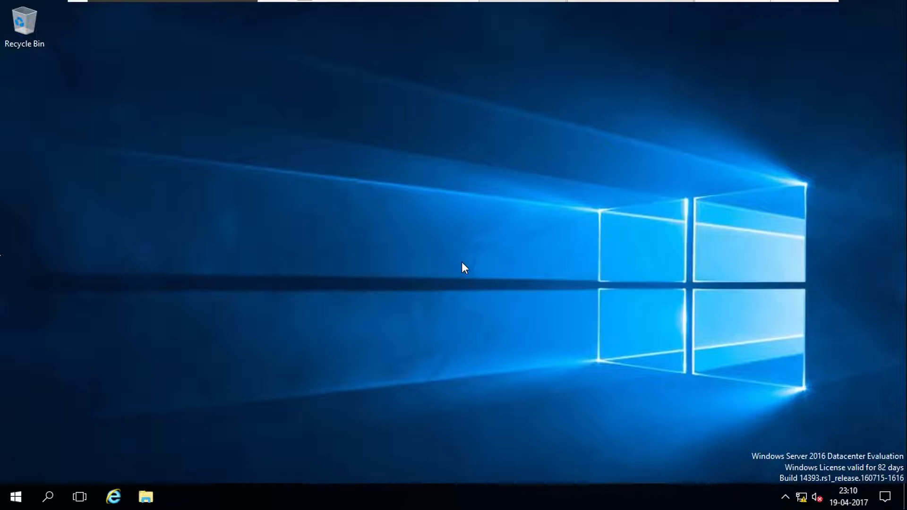
Reopen drive E: to confirm Books and Softwares exist, then open Softwares
click(15, 497)
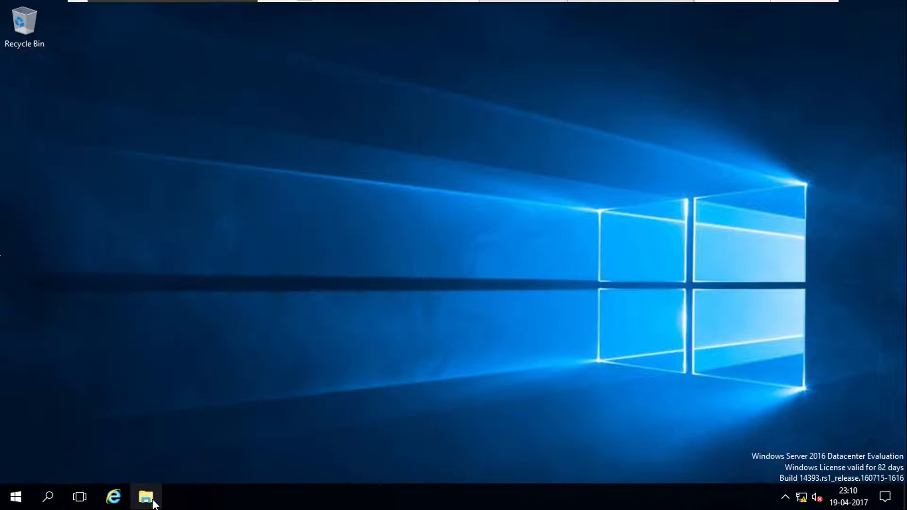
click(146, 497)
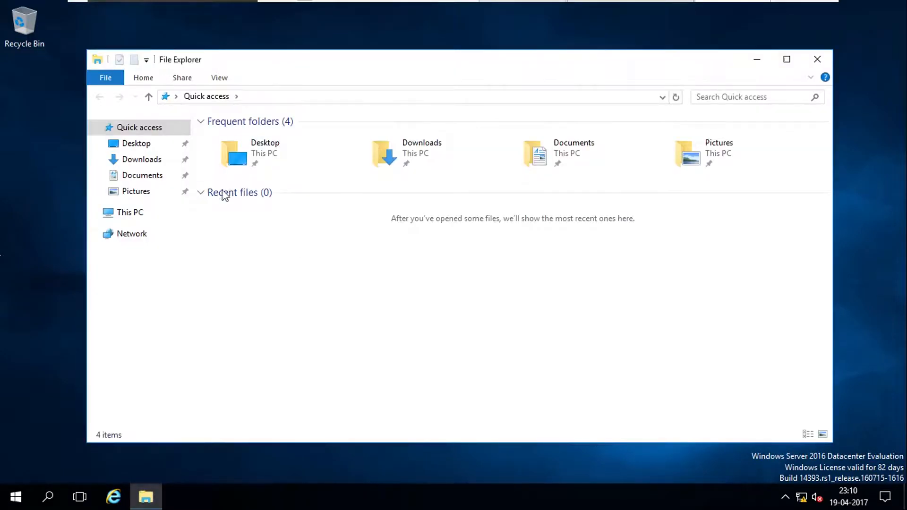
click(130, 212)
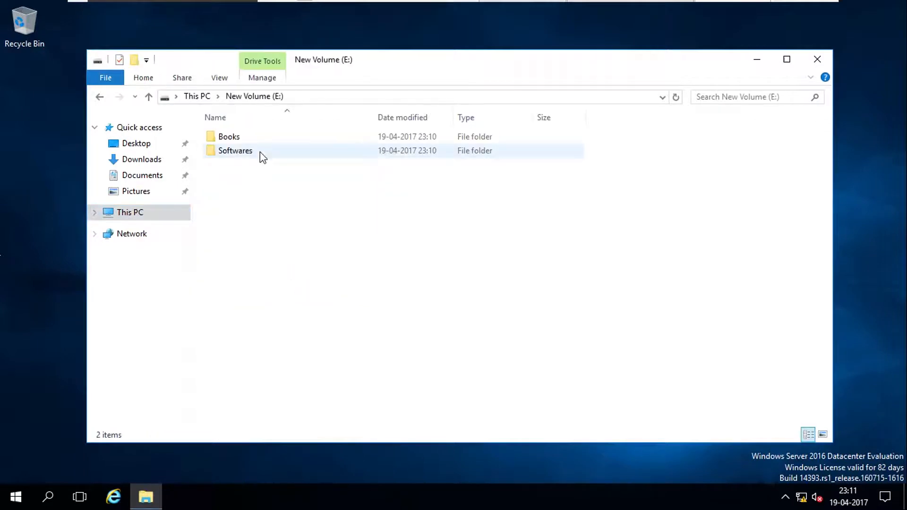
double_click(235, 150)
text(E)
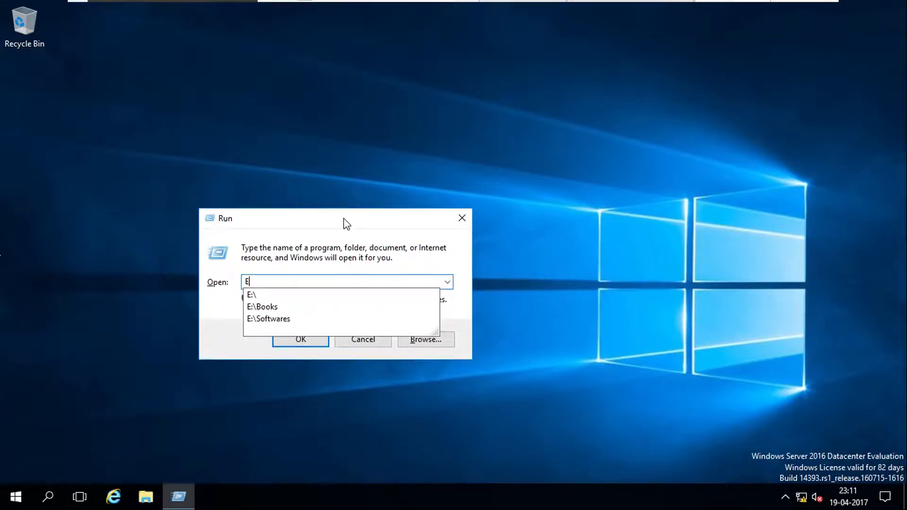
Open E:\books from the Run dialog and close the empty folder window
text(:\)
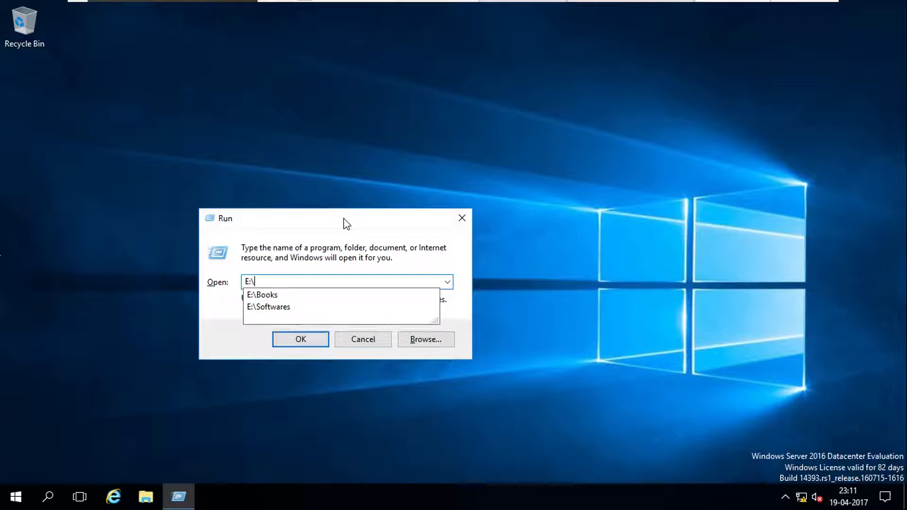
text(boo)
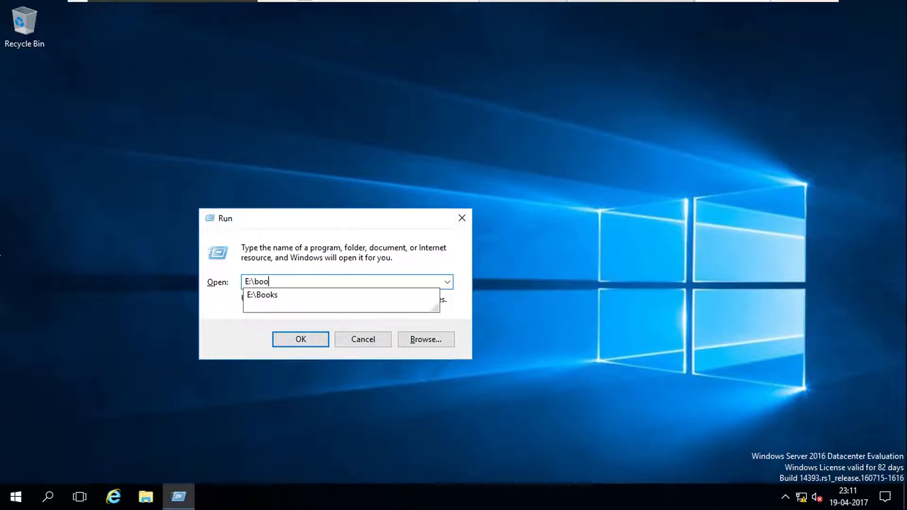
click(300, 339)
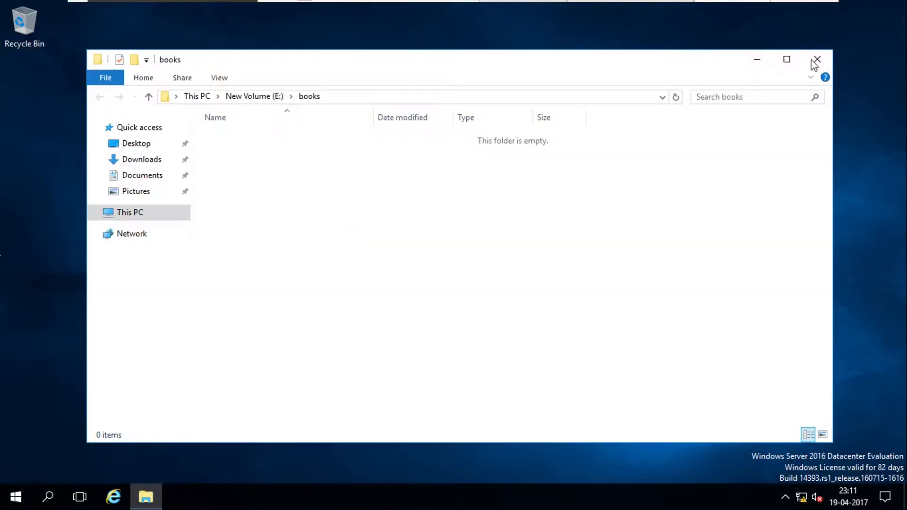
click(816, 59)
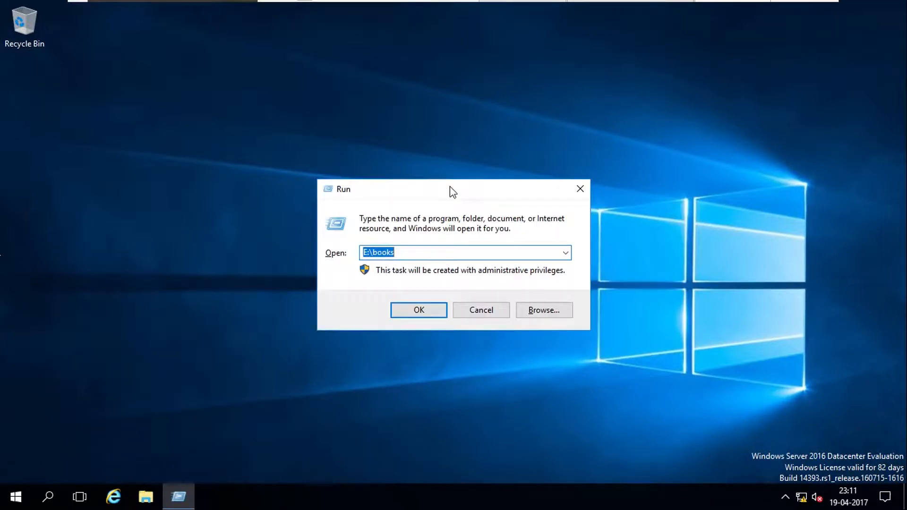
text(b)
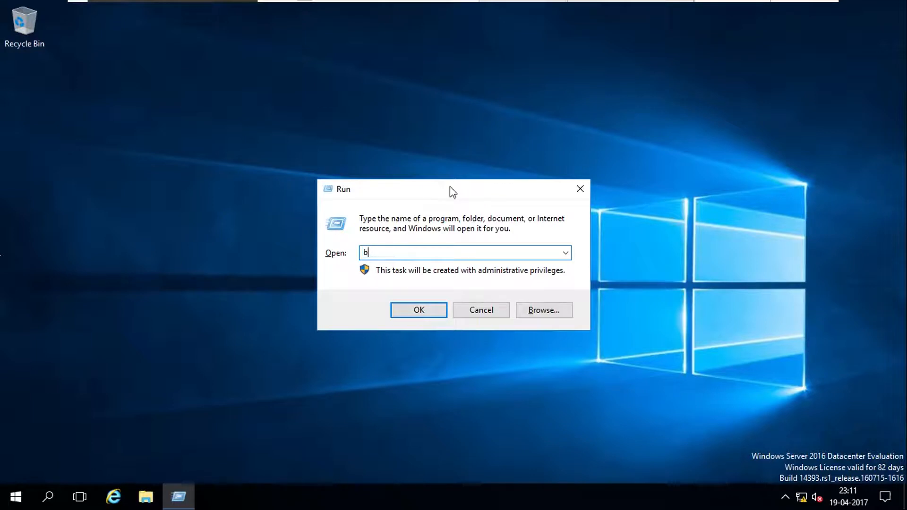
text(o)
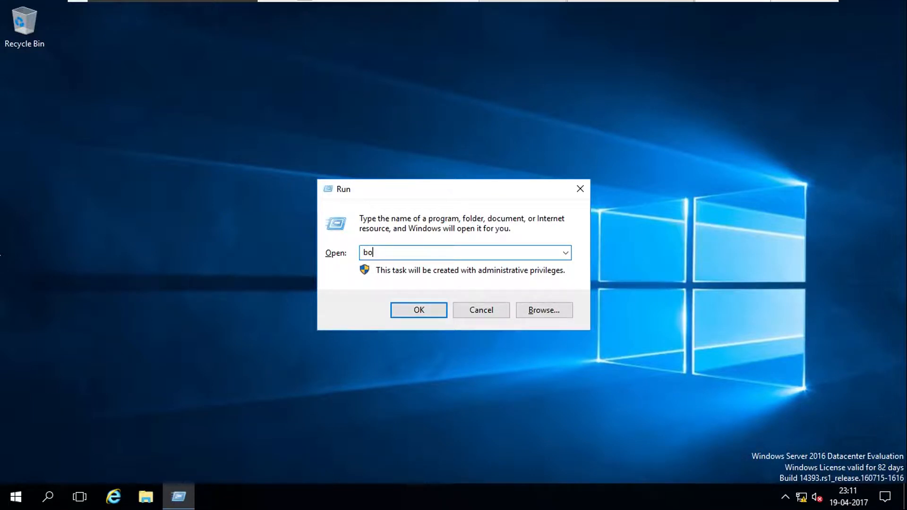
text(o)
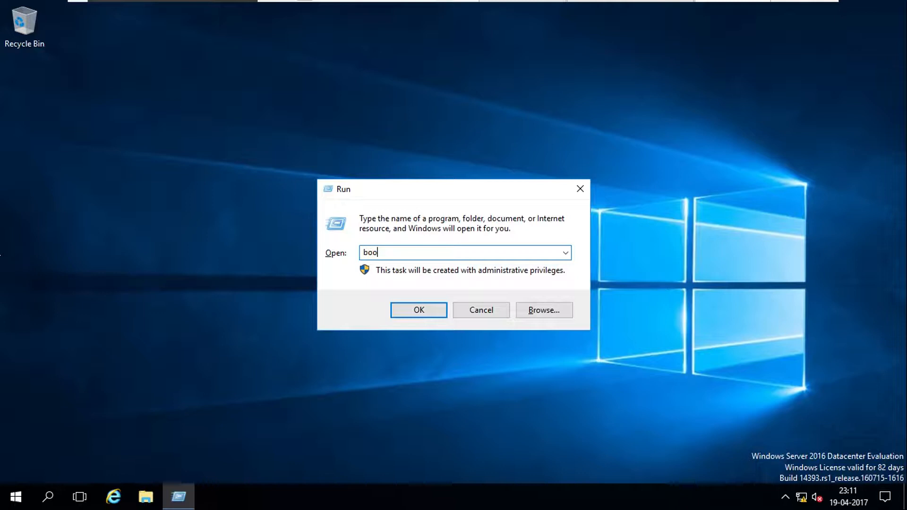
click(419, 310)
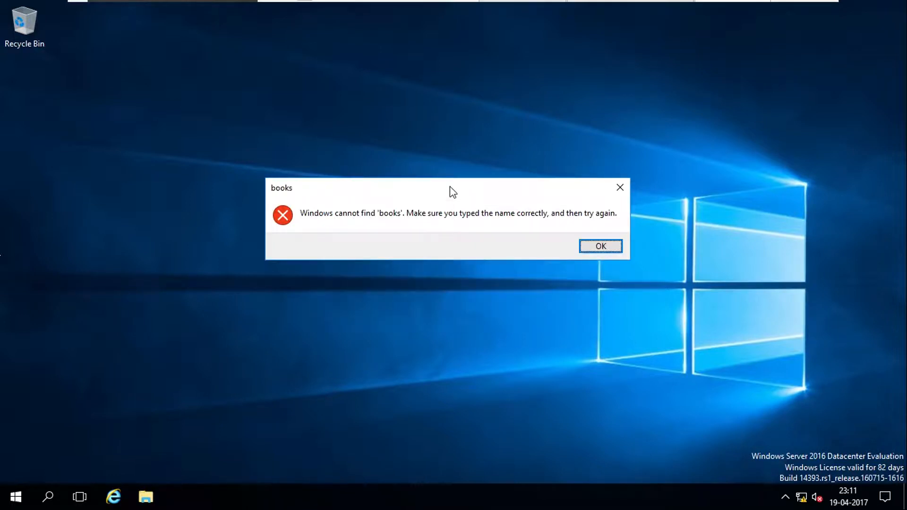
mouse_move(419, 227)
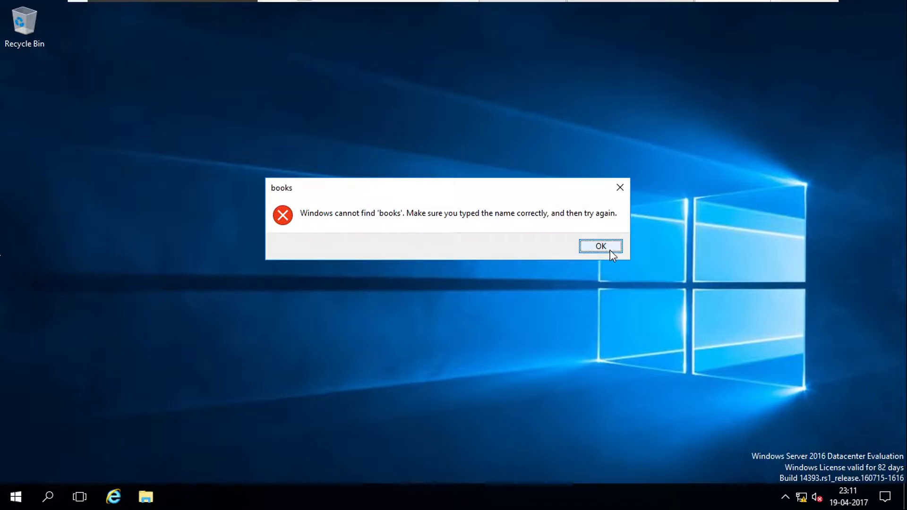
click(600, 245)
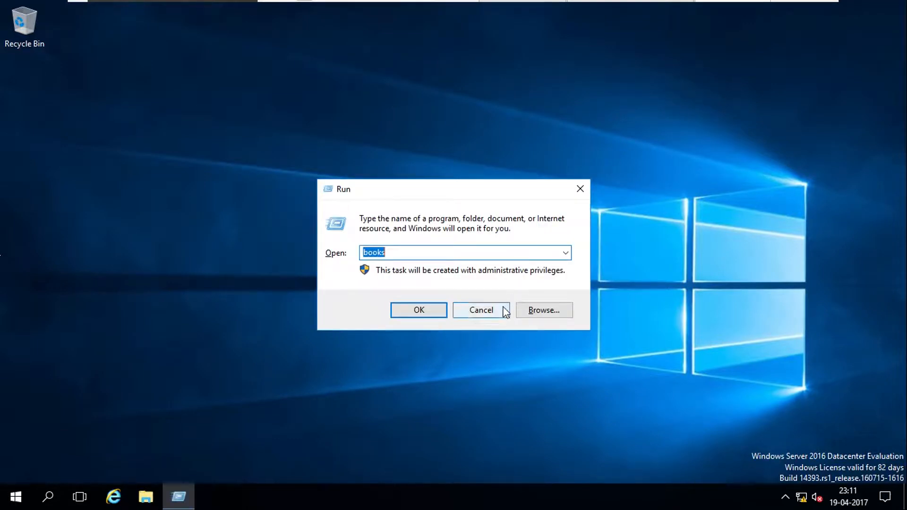
click(481, 309)
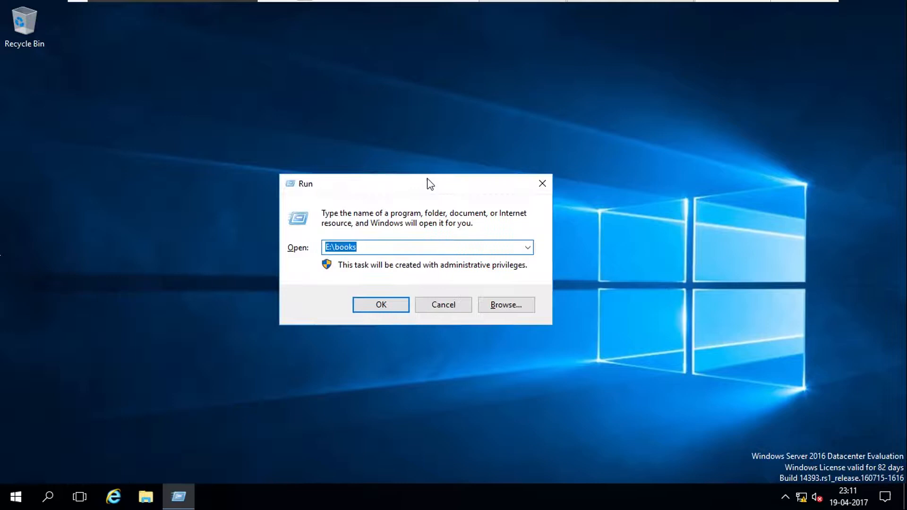
Run sysdm.cpl and reach Environment Variables from the Advanced settings
text(sysdm.cpl)
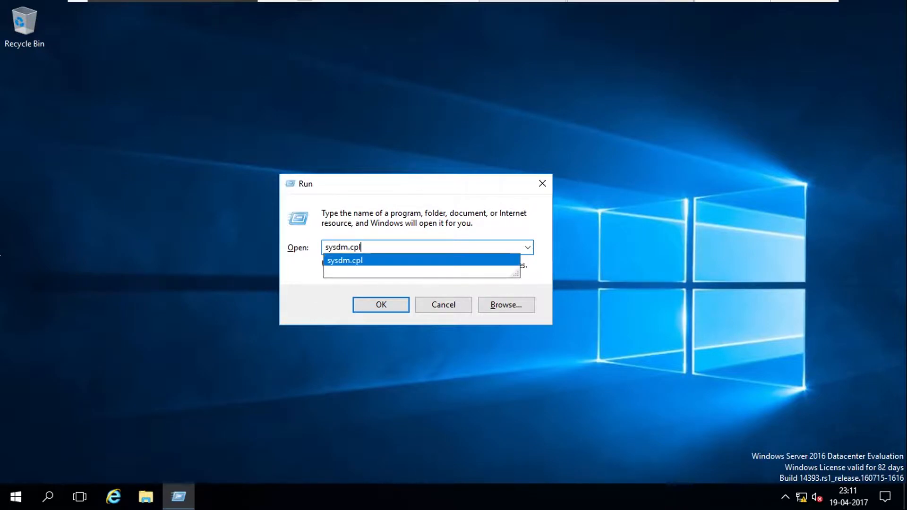
click(381, 304)
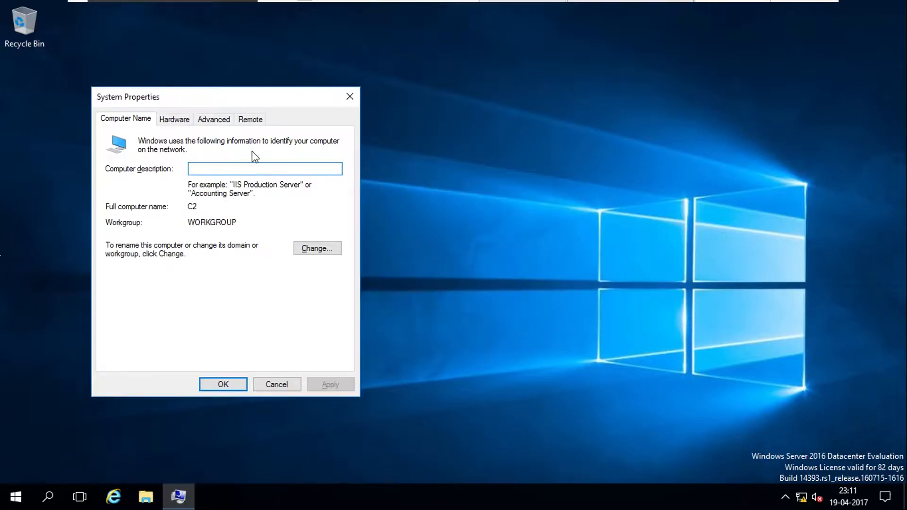
click(213, 119)
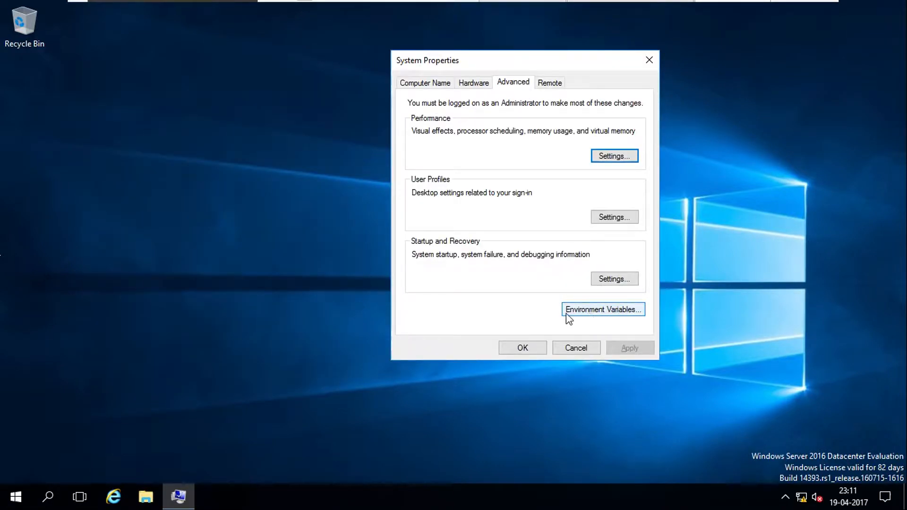
mouse_move(616, 317)
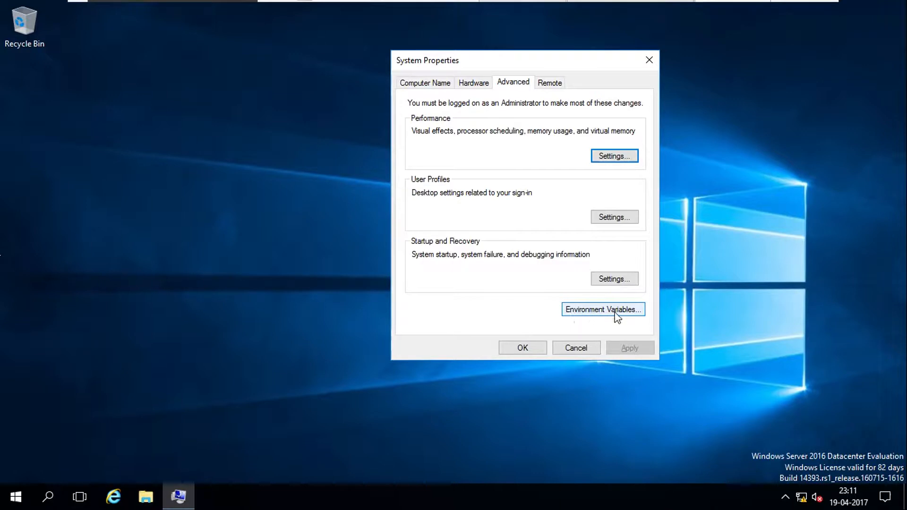
click(603, 309)
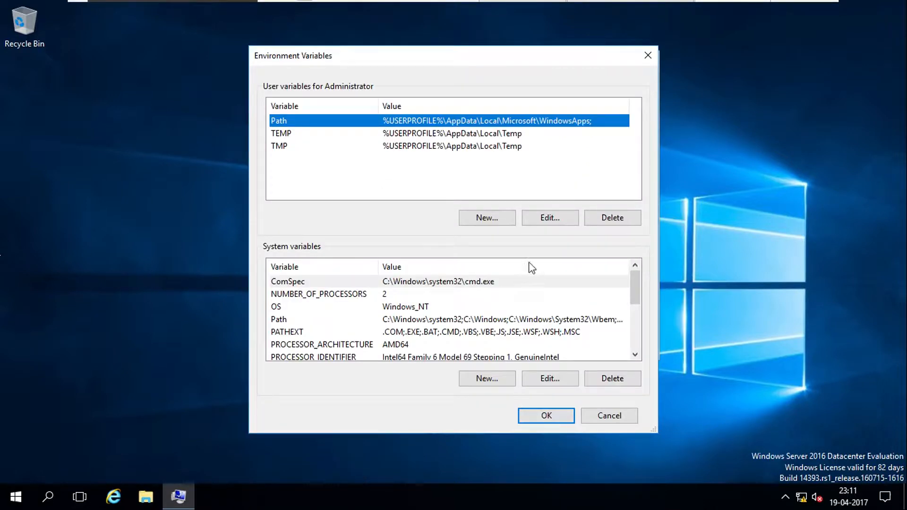
mouse_move(301, 328)
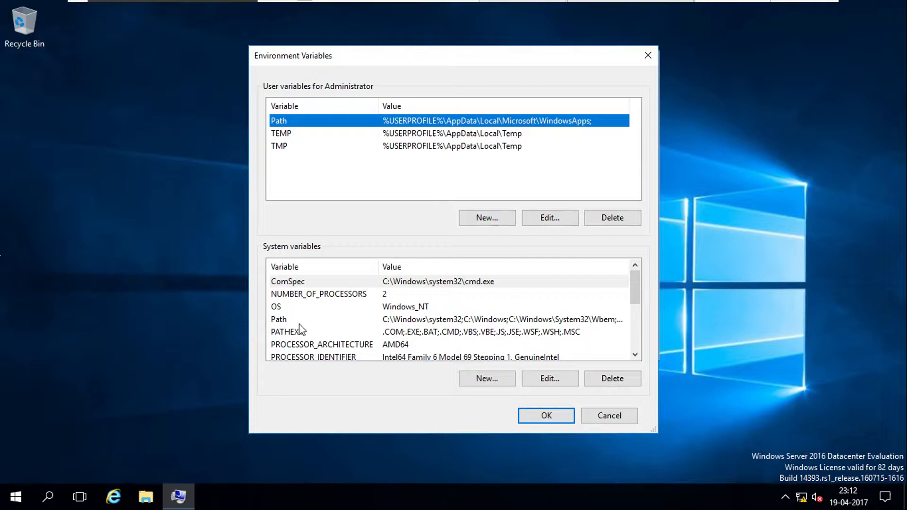
Add E:\ as a new entry to the system Path variable and save the changes
click(278, 320)
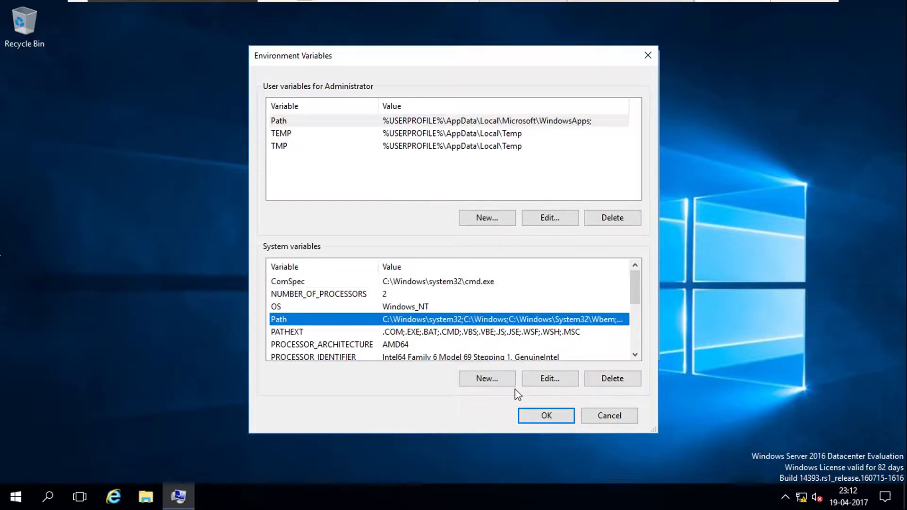
click(487, 378)
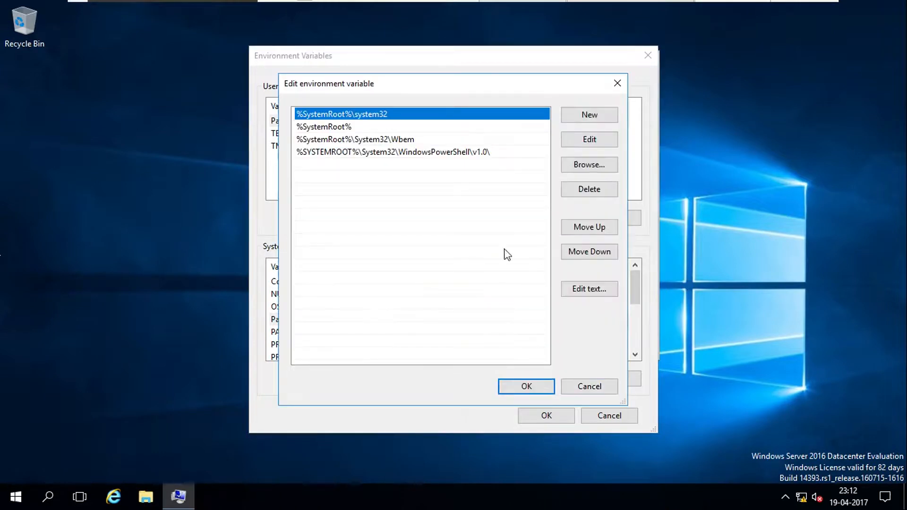
click(590, 114)
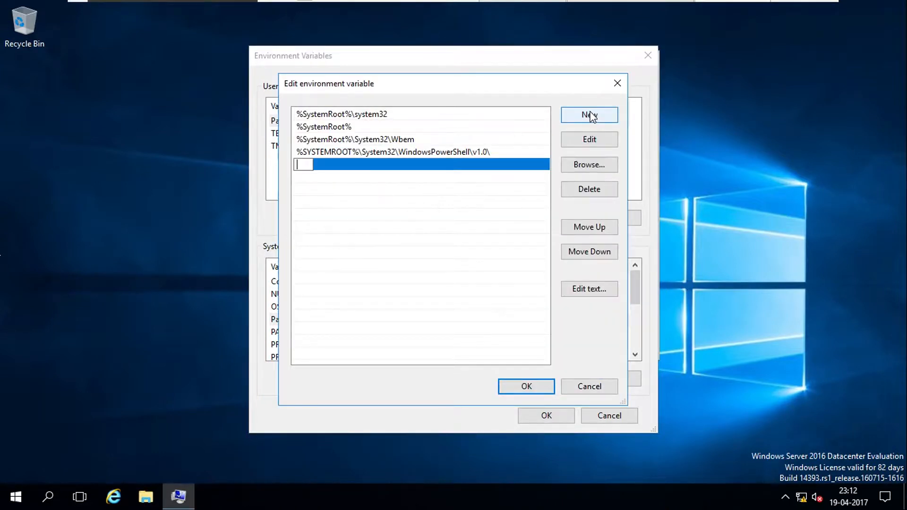
text(E:\)
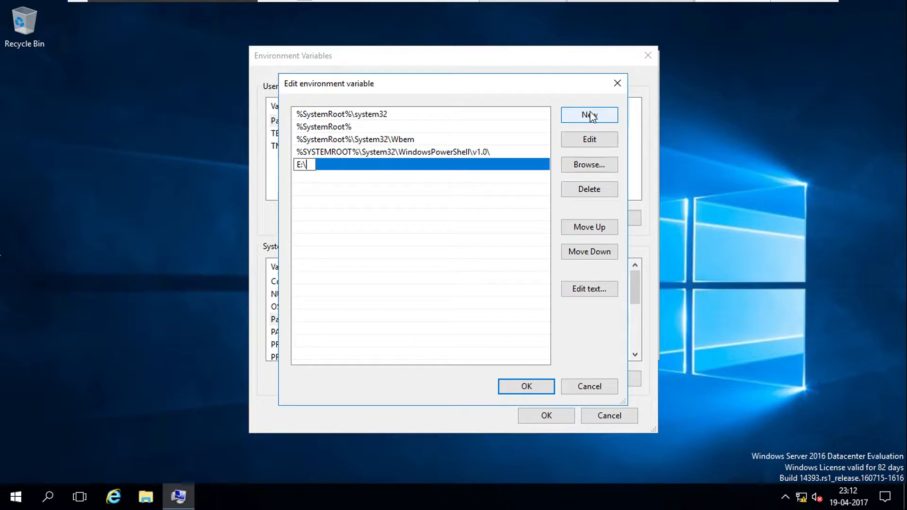
mouse_move(561, 407)
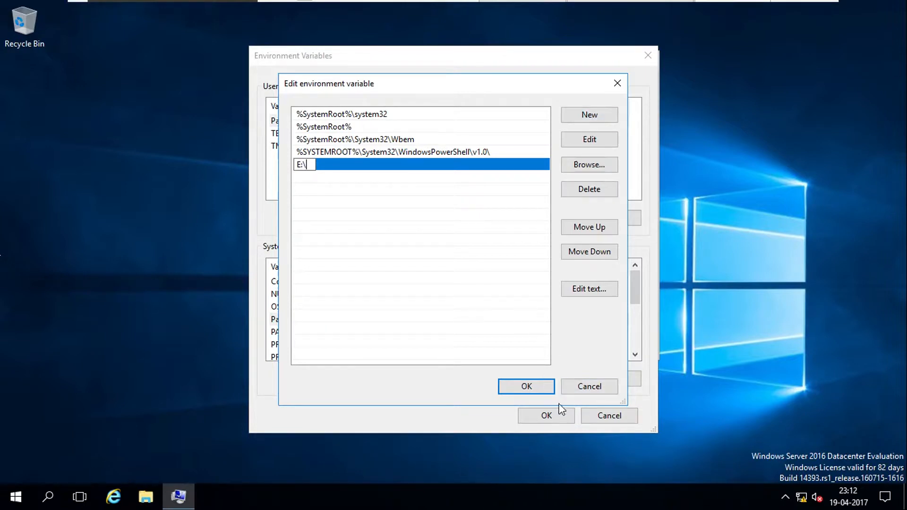
click(527, 386)
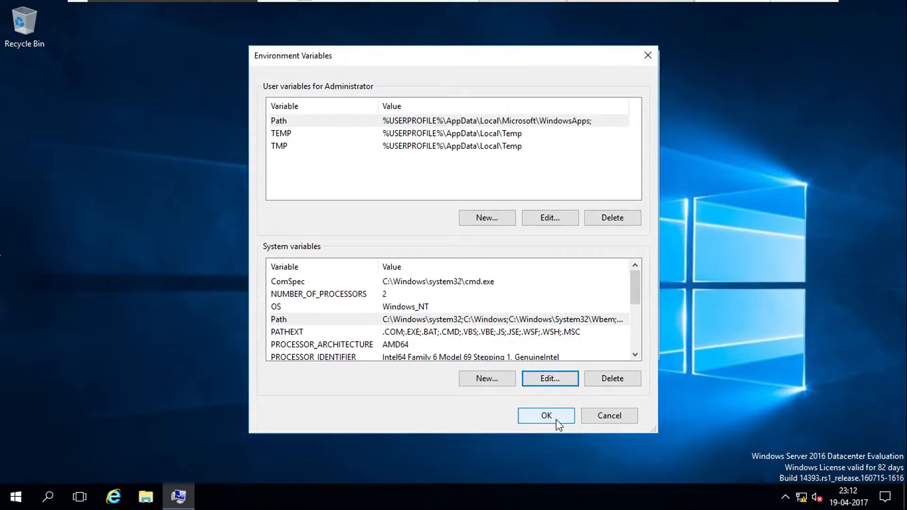
click(546, 416)
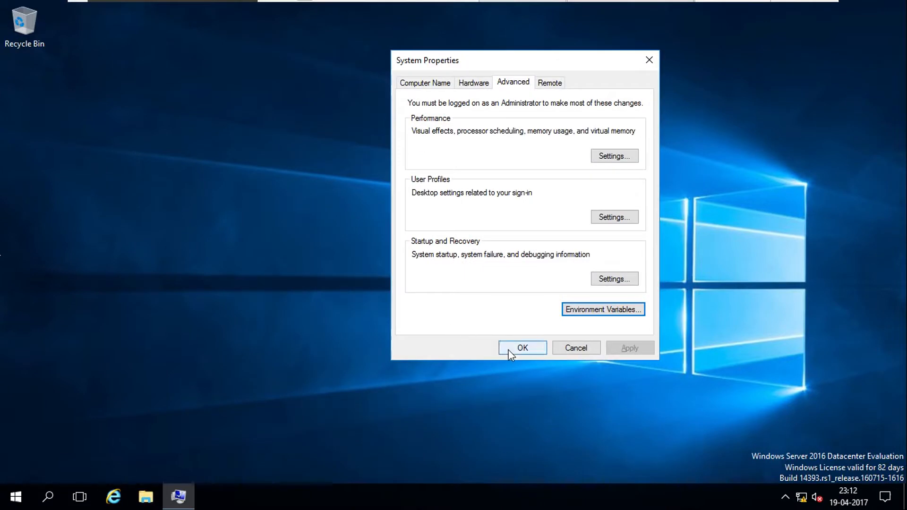
Close System Properties, open the Softwares folder by name from Run, then close it
click(522, 348)
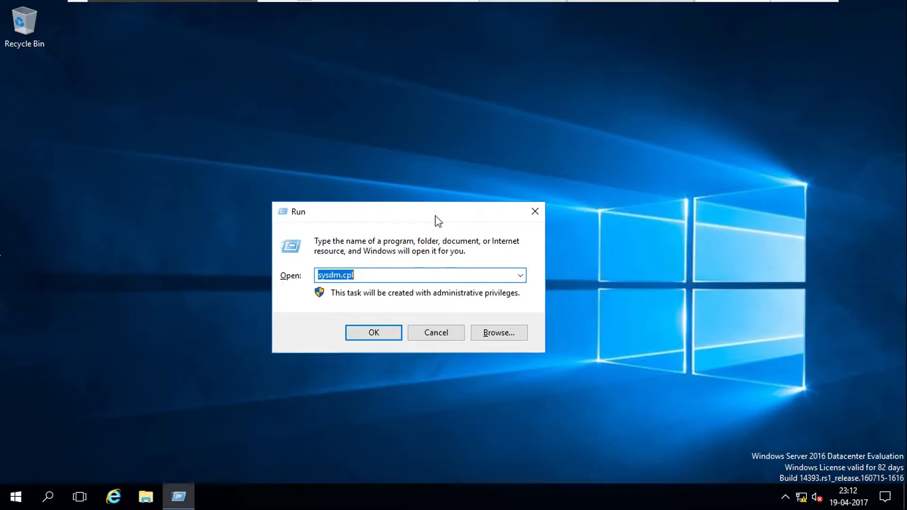
click(374, 332)
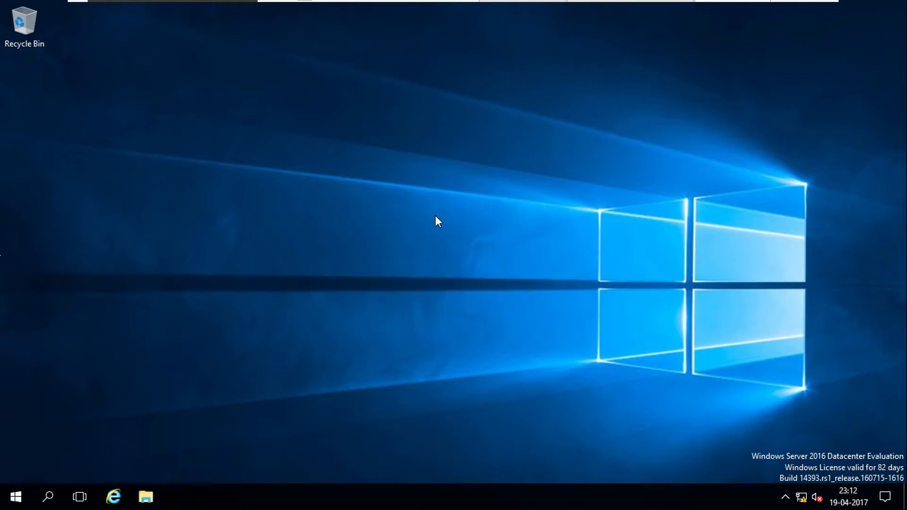
click(145, 497)
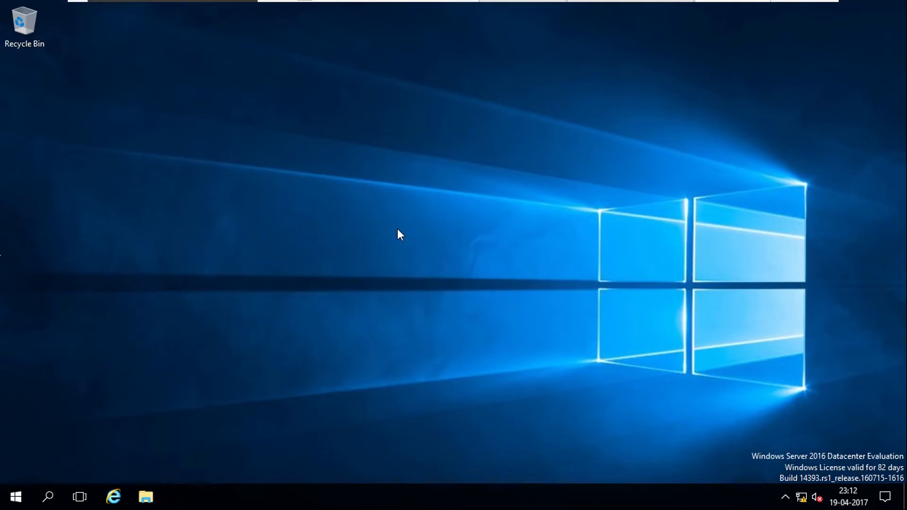
click(146, 497)
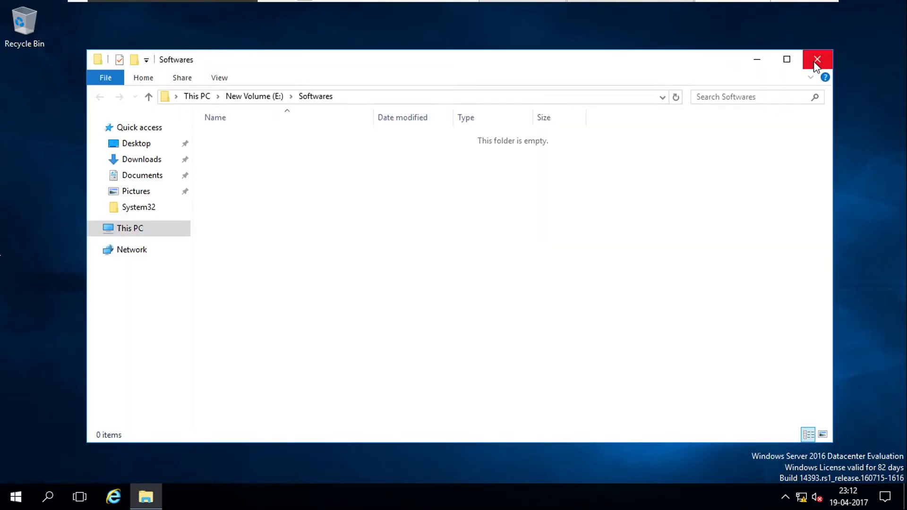
click(818, 58)
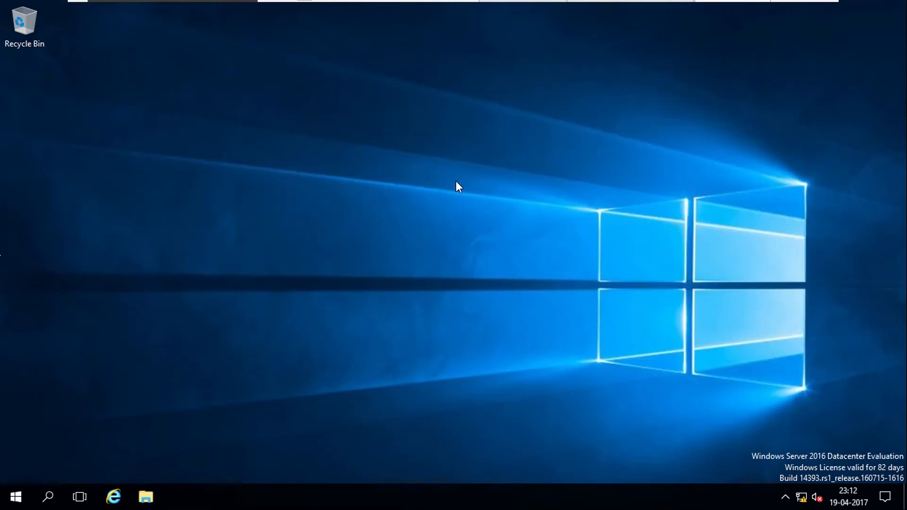